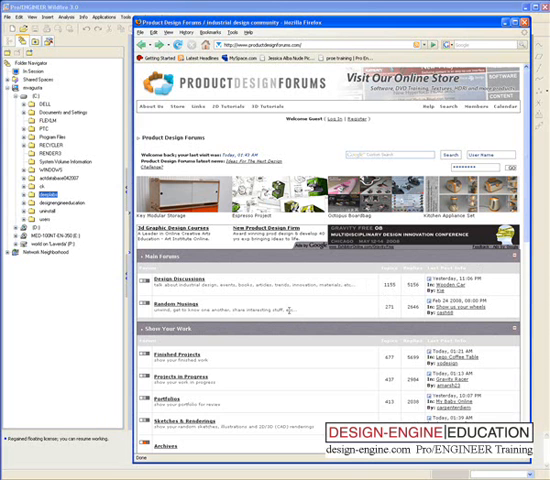
Navigate the forum through 3D skills and equipment to the 3d Modeling Challenges subforum
scroll(down, 3)
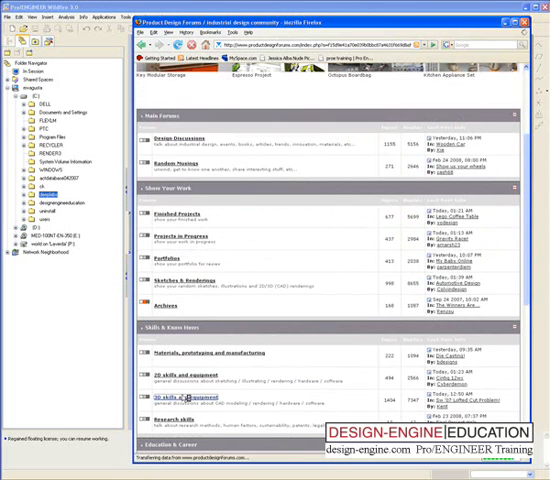
click(181, 396)
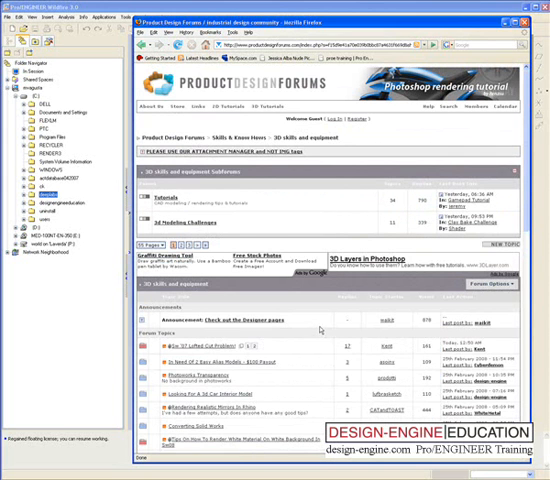
scroll(down, 3)
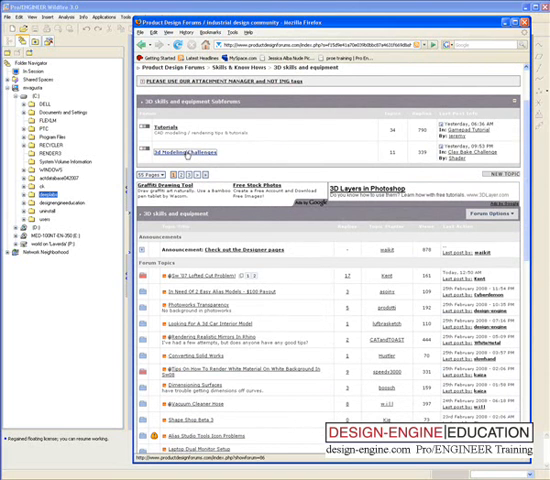
click(183, 155)
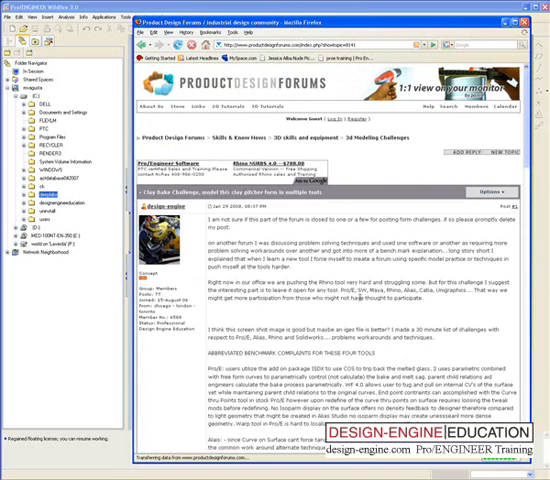
Scroll through the replies in the Clay Bake Challenge thread
scroll(down, 3)
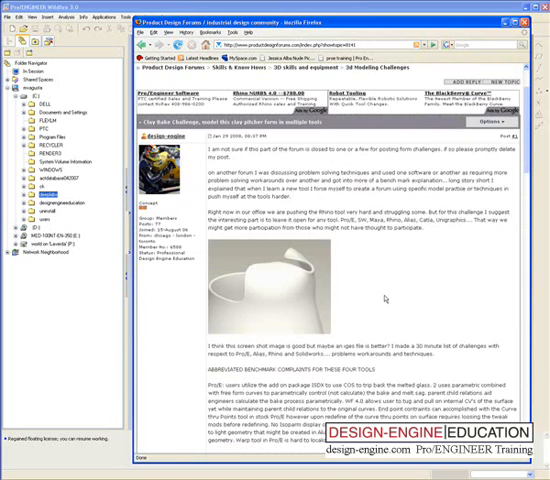
scroll(down, 3)
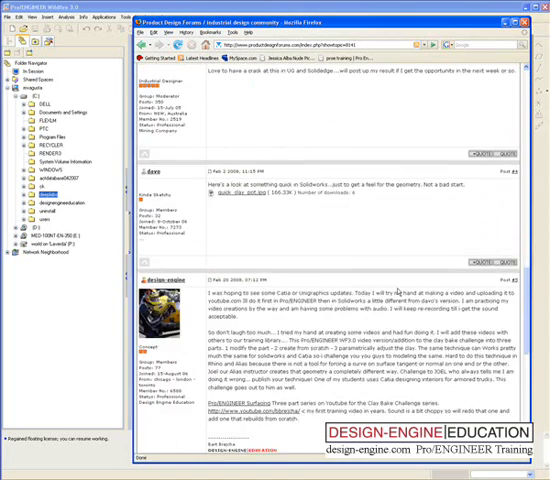
scroll(down, 3)
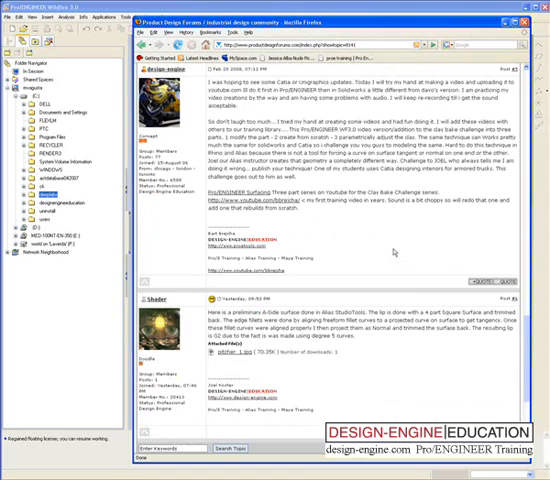
scroll(up, 3)
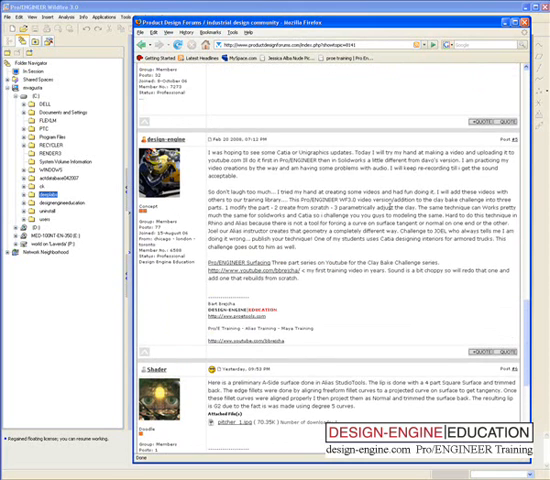
Create solid part PRT0011 from the default template in Pro/ENGINEER
click(540, 17)
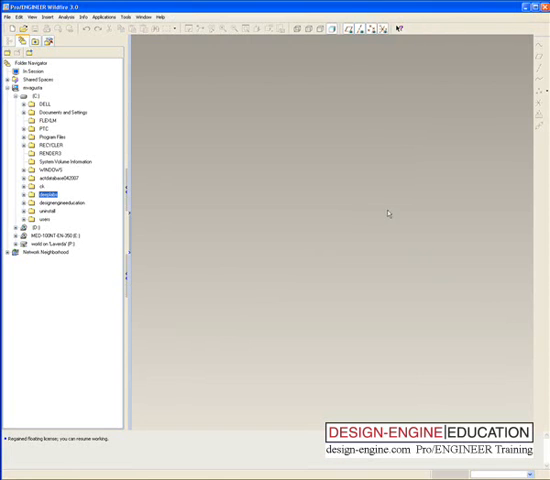
click(17, 16)
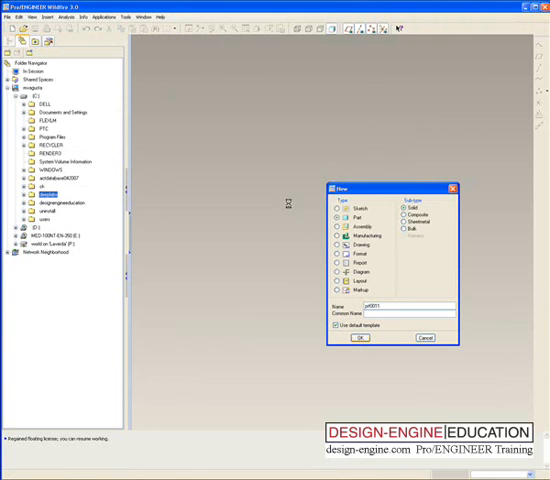
mouse_move(268, 159)
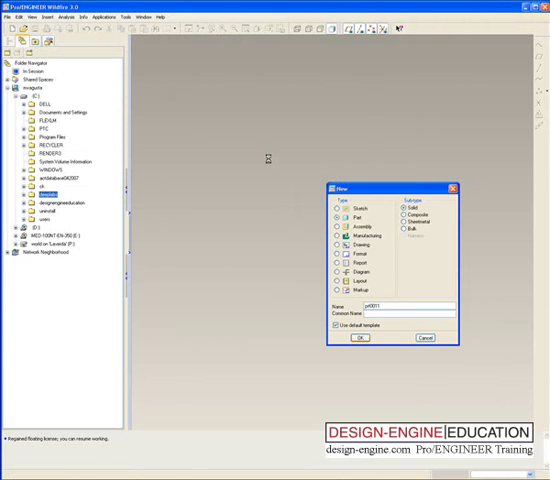
click(361, 337)
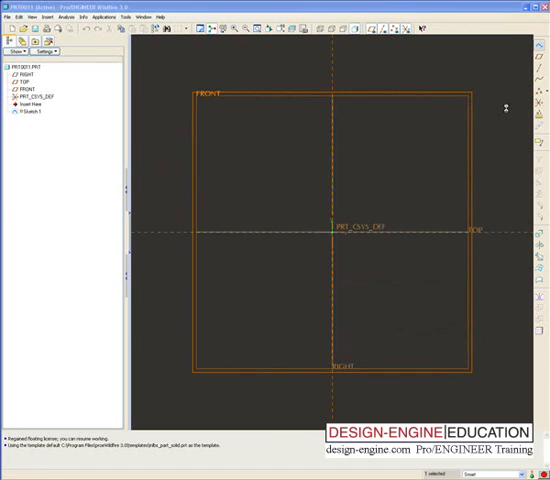
Start Sketch 2 in PRT0011 and add a vertical centreline
click(31, 73)
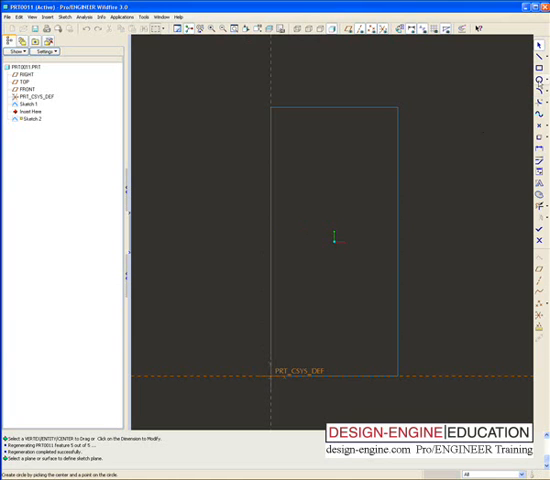
Draw a spline from the rectangle's top edge down to the horizontal datum
click(378, 105)
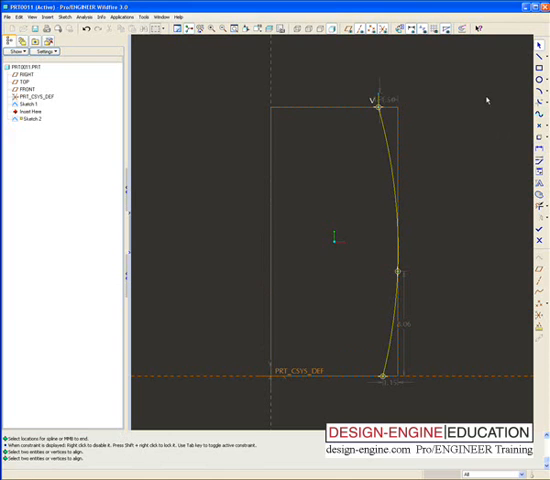
mouse_move(378, 229)
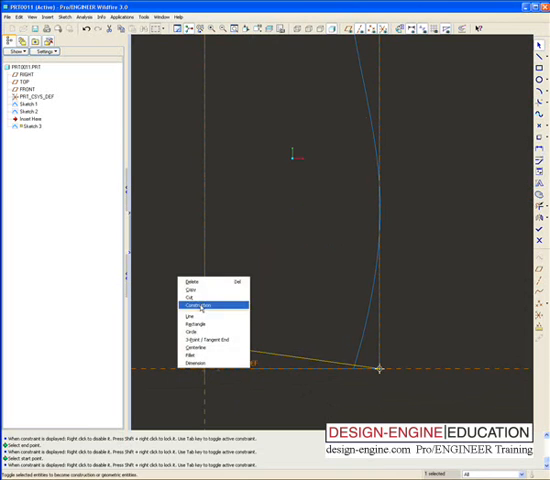
Make the bottom profile line construction geometry and accept the sketch
click(199, 300)
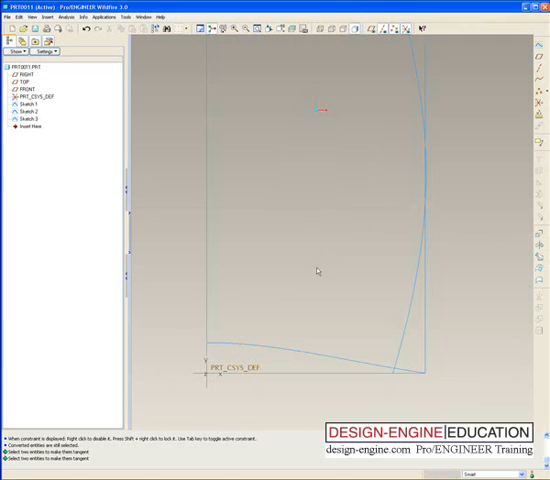
click(31, 130)
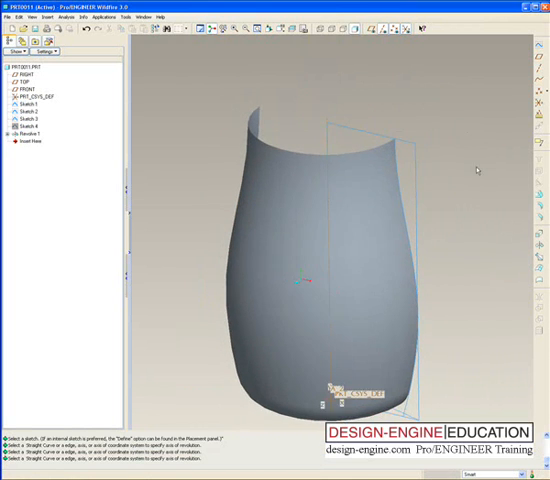
Revolve the profile sketch about the axis into the Revolve 1 surface
click(33, 104)
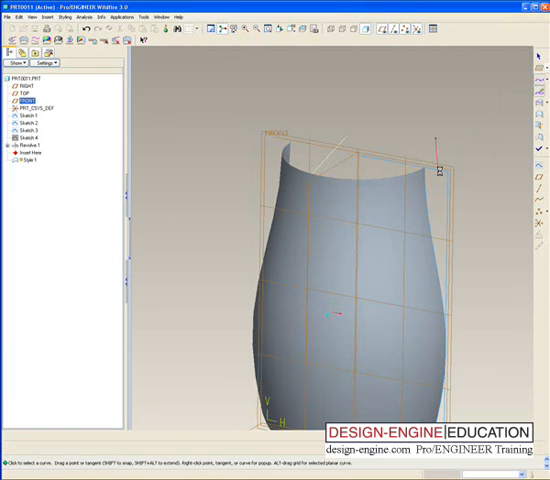
Draw a planar spout curve on FRONT with a vertical end tangent
click(430, 150)
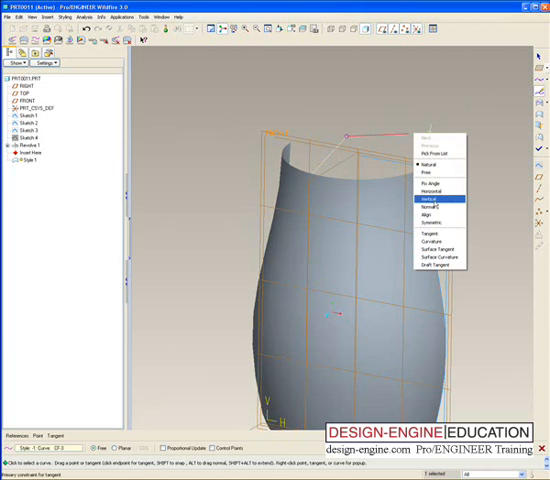
click(423, 199)
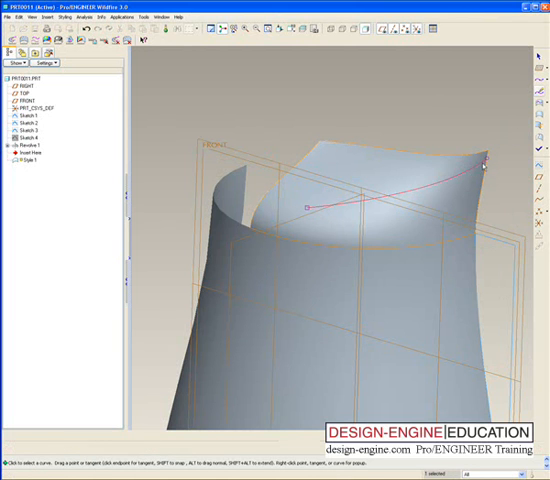
Draw the rim-to-spout-tip curve with its rim end tangent to the body surface
right_click(487, 160)
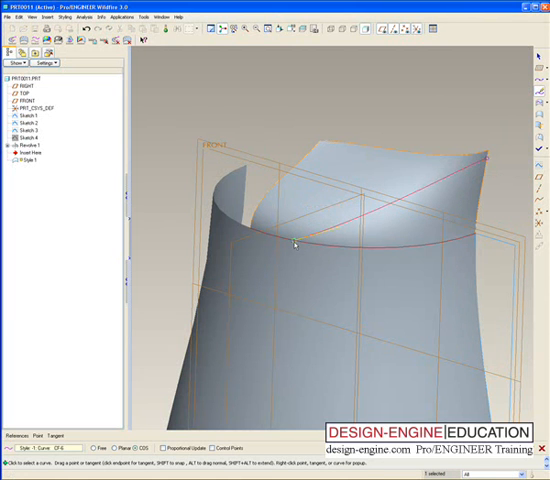
right_click(295, 243)
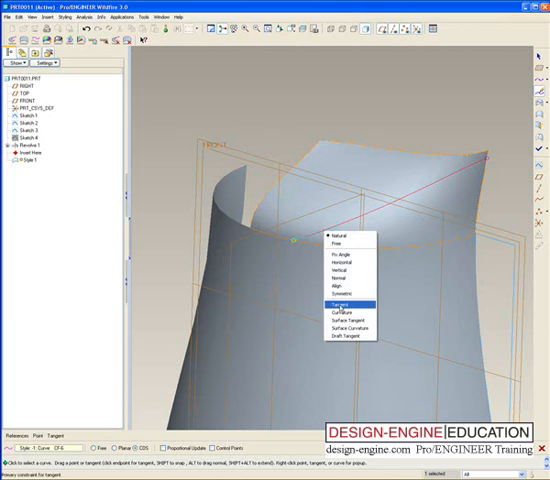
click(337, 304)
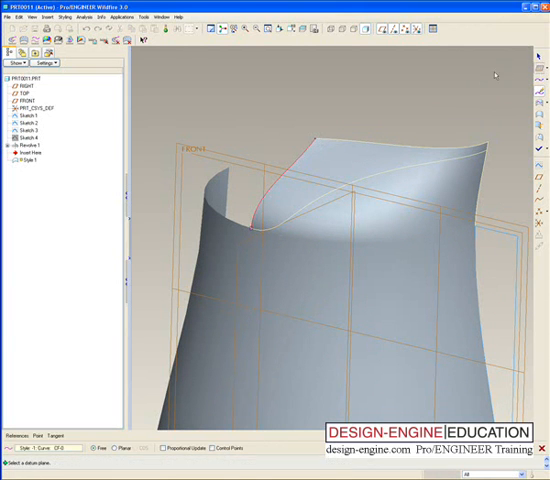
click(22, 86)
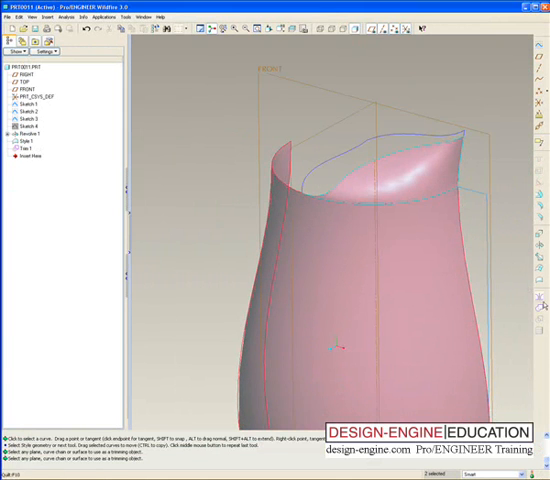
Finish Style 1 and trim the revolved quilt with the spout curves
click(20, 156)
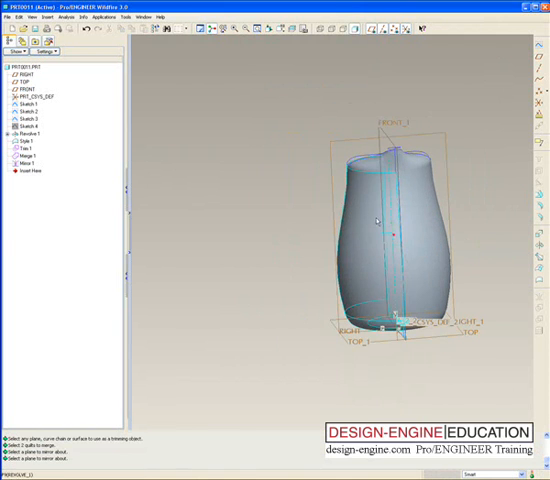
Merge the spout and body quilts, then mirror the merge about the datum plane
click(365, 230)
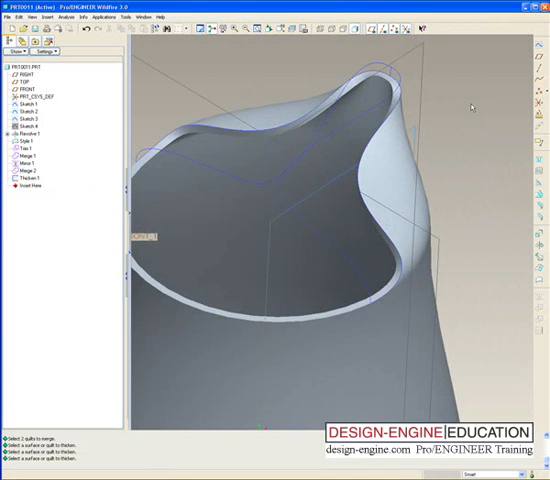
mouse_move(507, 178)
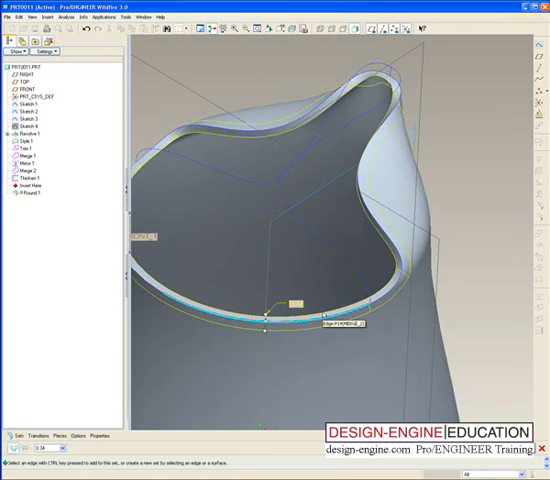
Add the inner rim edge to the round and make it a full round
click(280, 325)
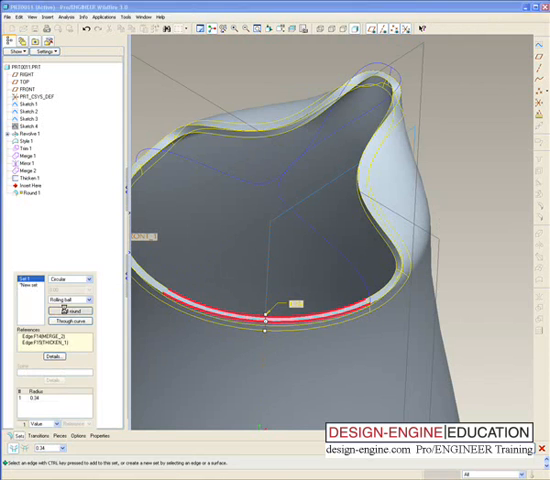
click(68, 312)
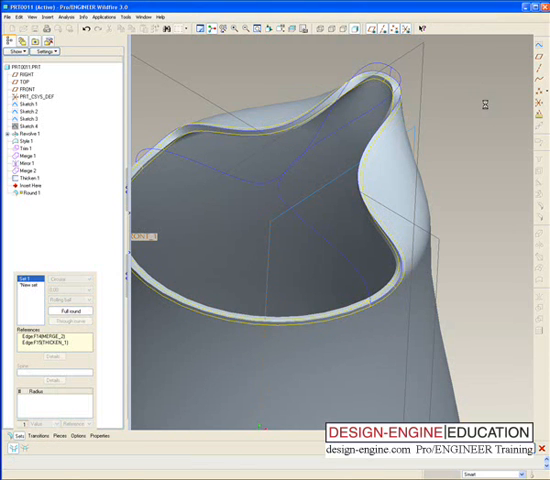